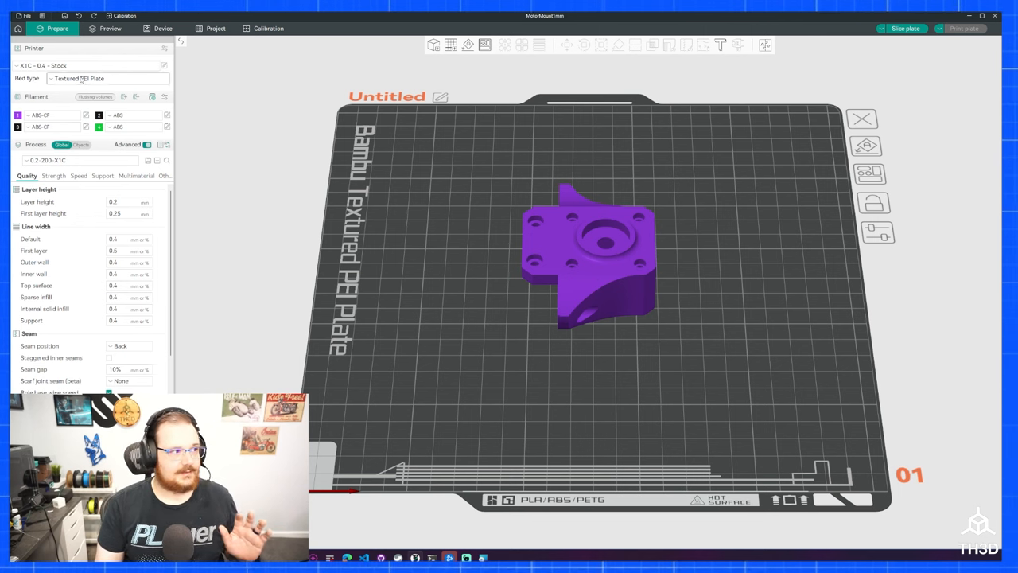
Start a new project and import the motor mount STL from Downloads onto the textured PEI plate
{"action": "left_click", "coordinate": [605, 262]}
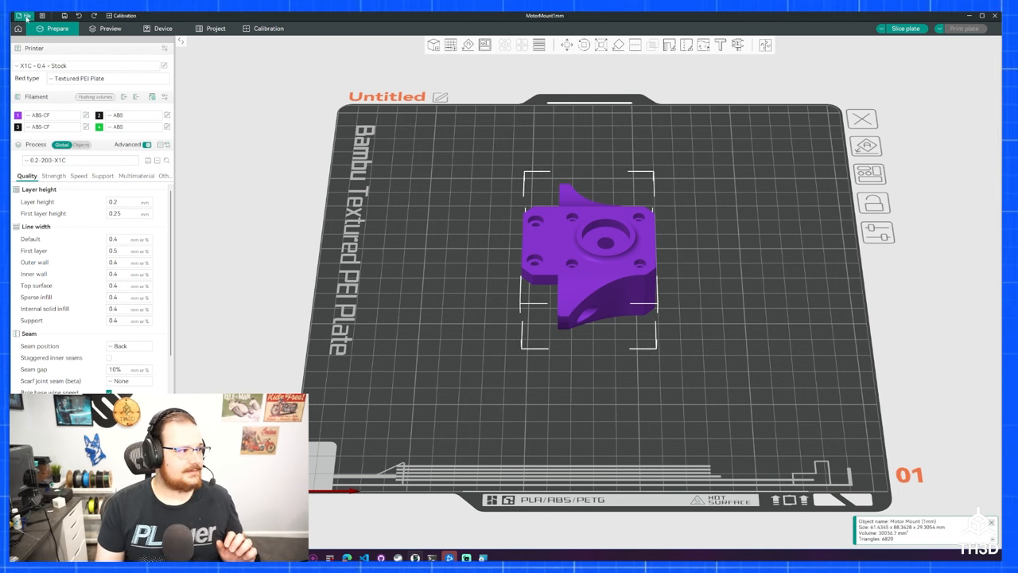
{"action": "left_click", "coordinate": [25, 16]}
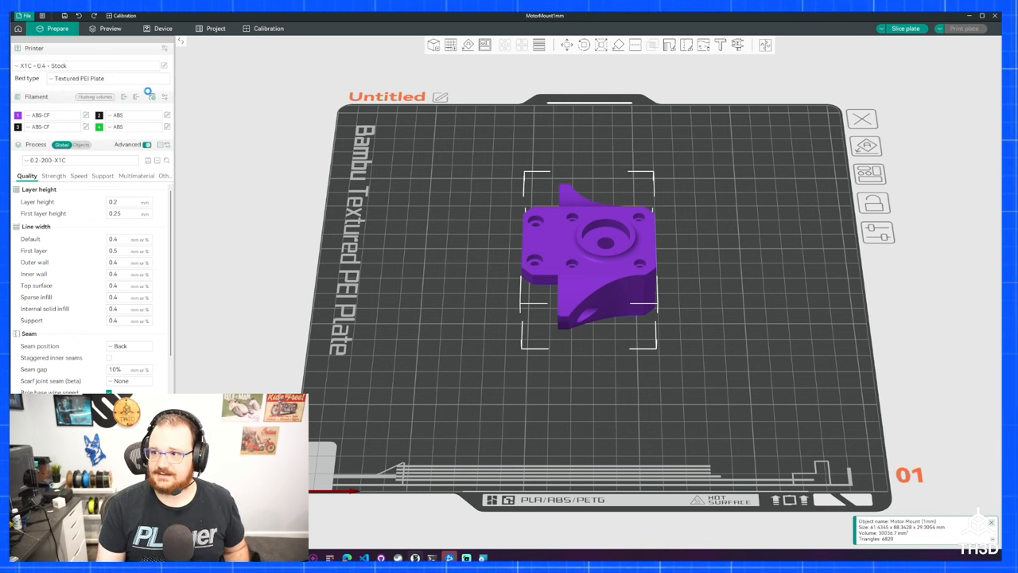
{"action": "left_click", "coordinate": [26, 14]}
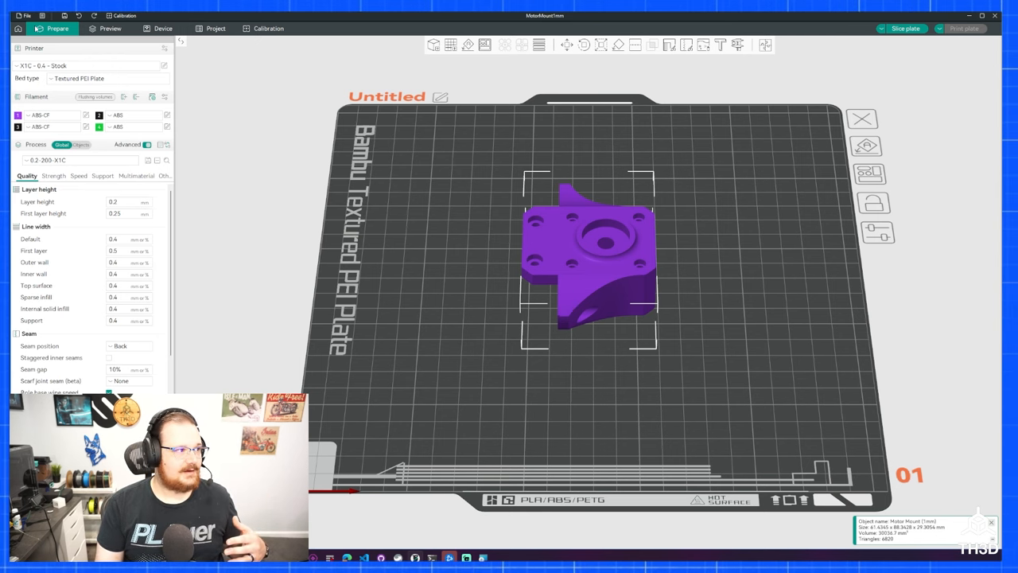
{"action": "left_click", "coordinate": [27, 15]}
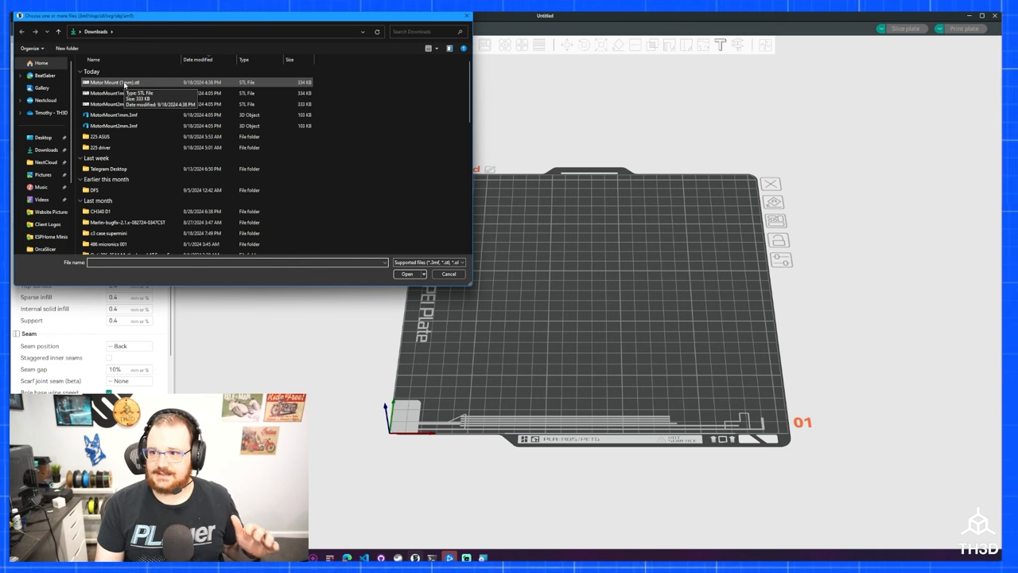
{"action": "left_click", "coordinate": [407, 273]}
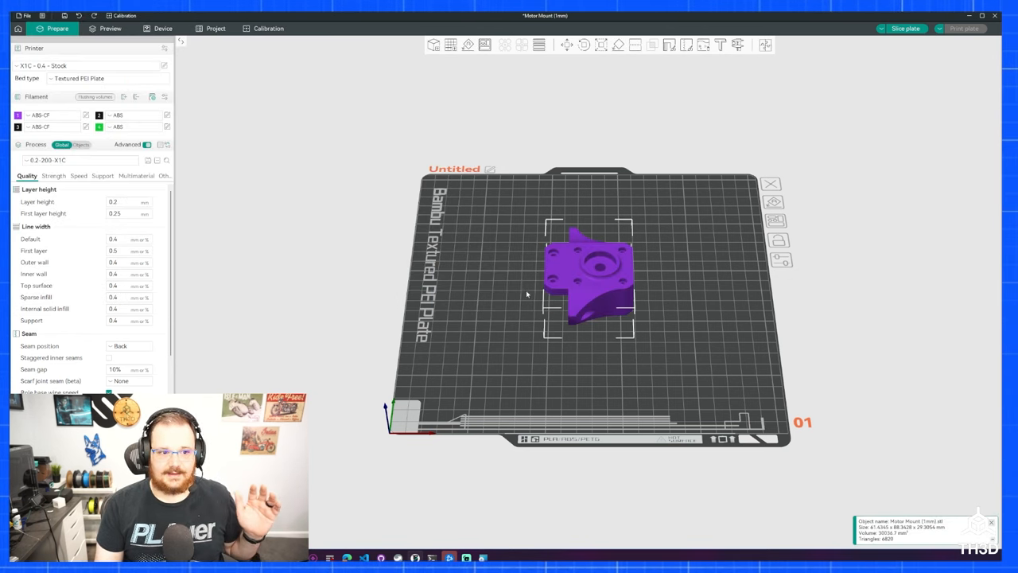